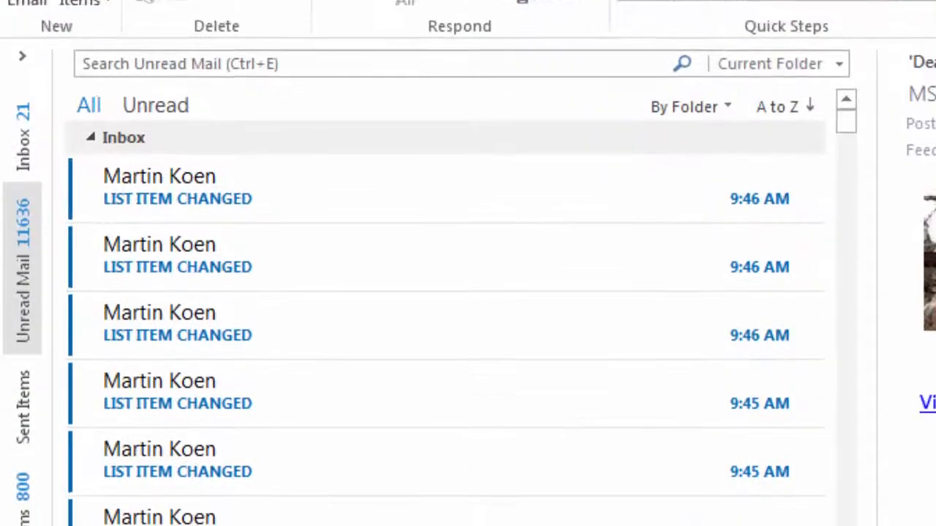
Start a new Alert Plus item and choose Customer Information as the list to watch.
{"action": "scroll", "scroll_direction": "down", "scroll_amount": 3}
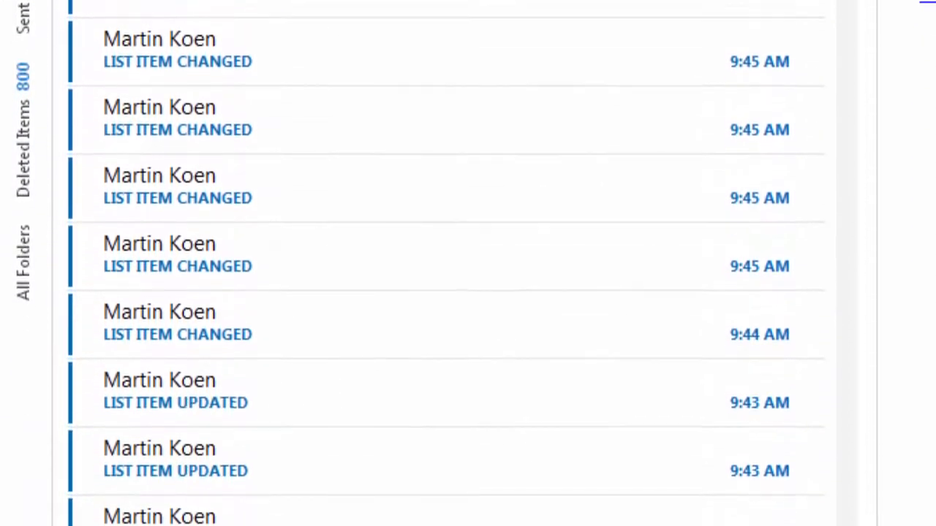
{"action": "scroll", "scroll_direction": "down", "scroll_amount": 3}
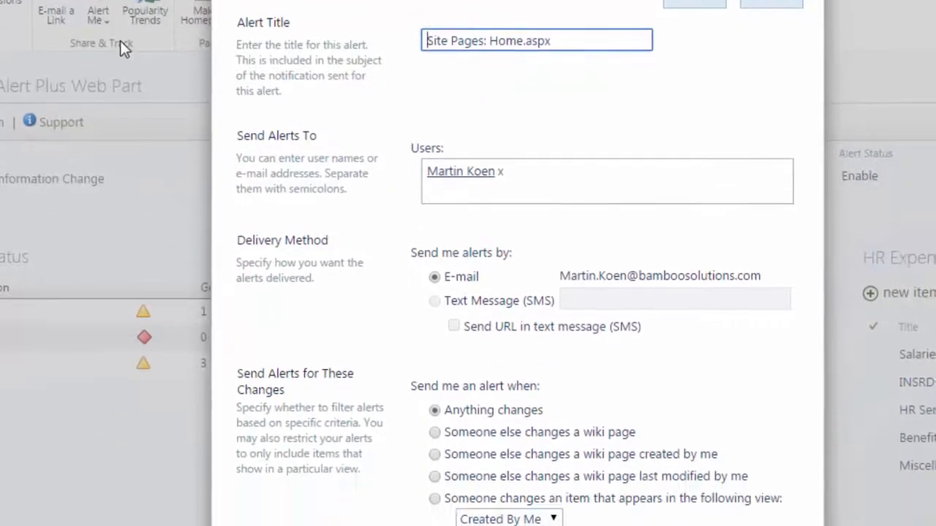
{"action": "scroll", "scroll_direction": "down", "scroll_amount": 3}
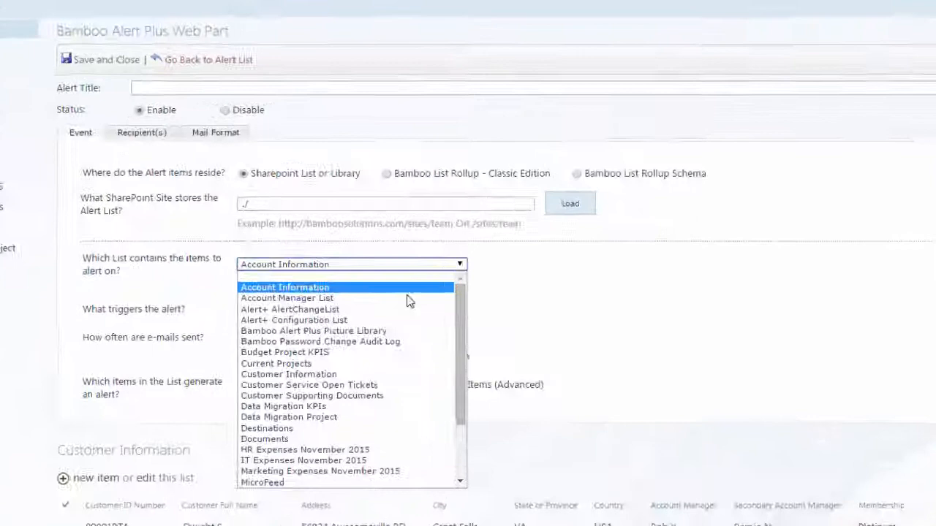
{"action": "left_click", "coordinate": [288, 374]}
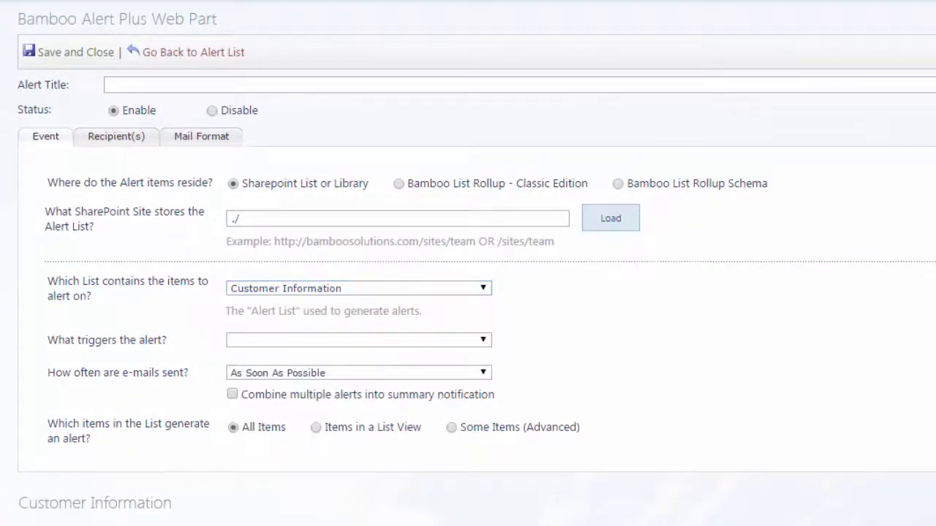
{"action": "left_click", "coordinate": [358, 340]}
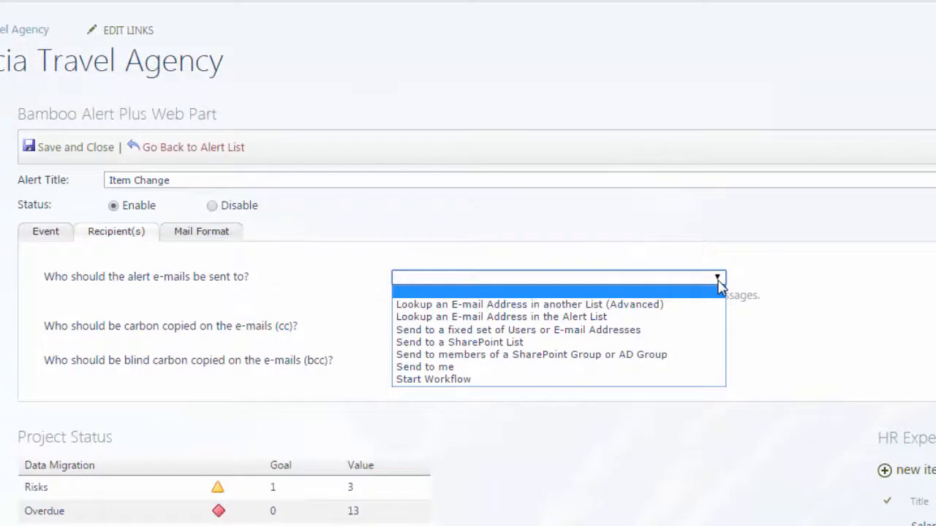
Choose 'Send to a SharePoint List' as the alert e-mail recipients and open carbon copy options.
{"action": "left_click", "coordinate": [459, 342]}
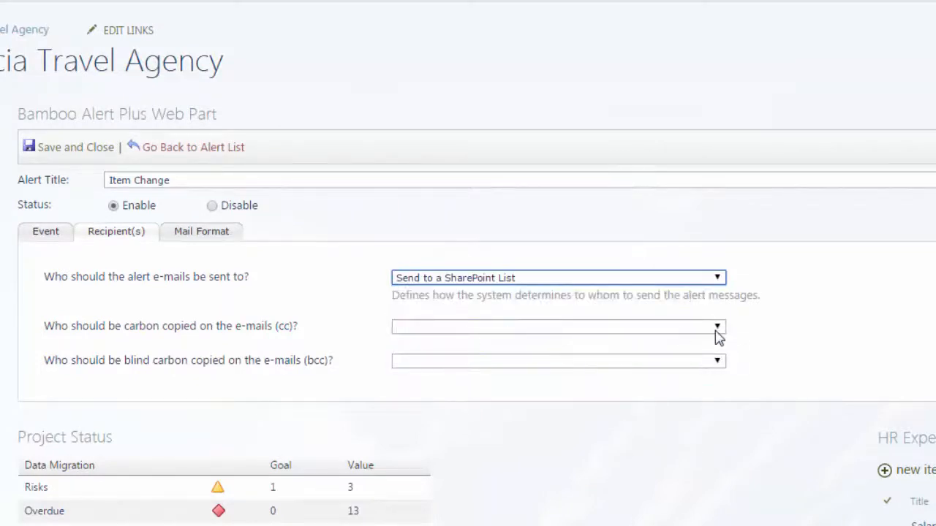
{"action": "left_click", "coordinate": [715, 326]}
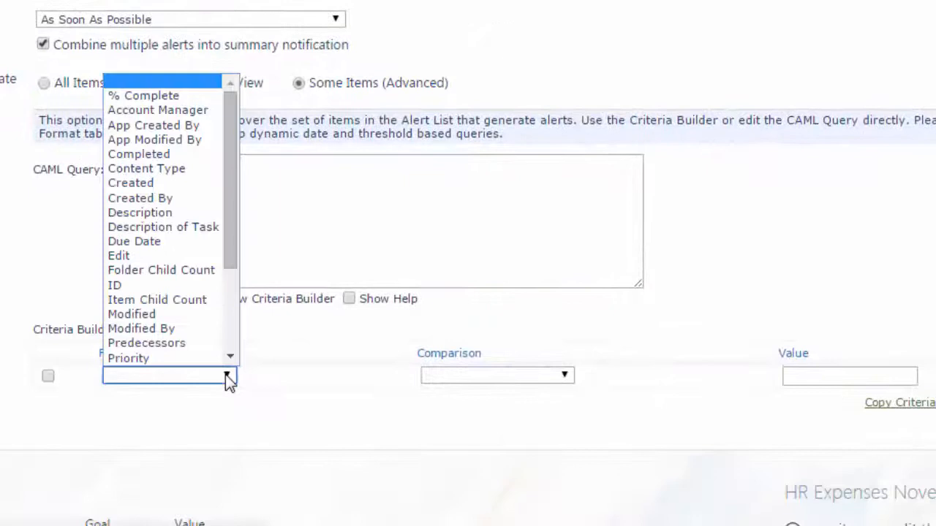
{"action": "mouse_move", "coordinate": [134, 242]}
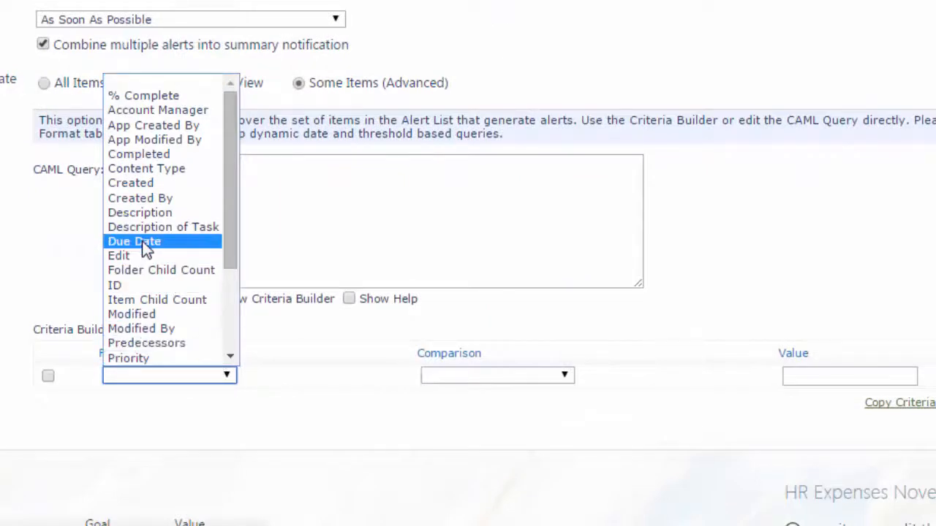
Filter on Due Date Is Approaching in 2 and copy the criteria to the CAML query.
{"action": "left_click", "coordinate": [134, 241]}
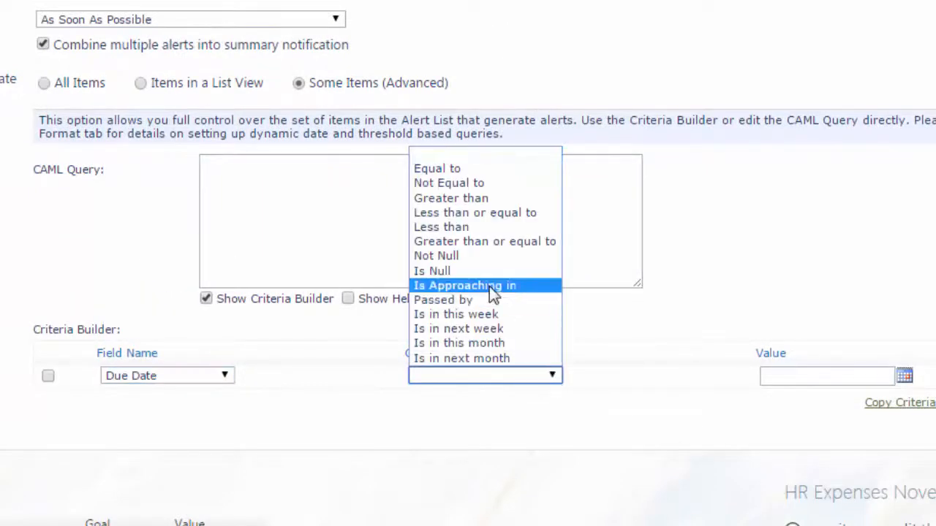
{"action": "left_click", "coordinate": [465, 285]}
{"action": "type", "text": "2"}
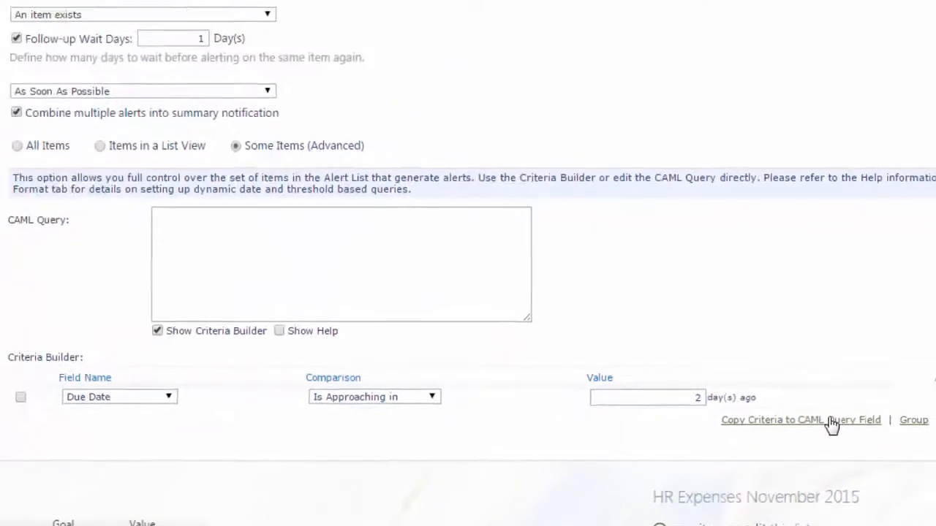
{"action": "left_click", "coordinate": [800, 420]}
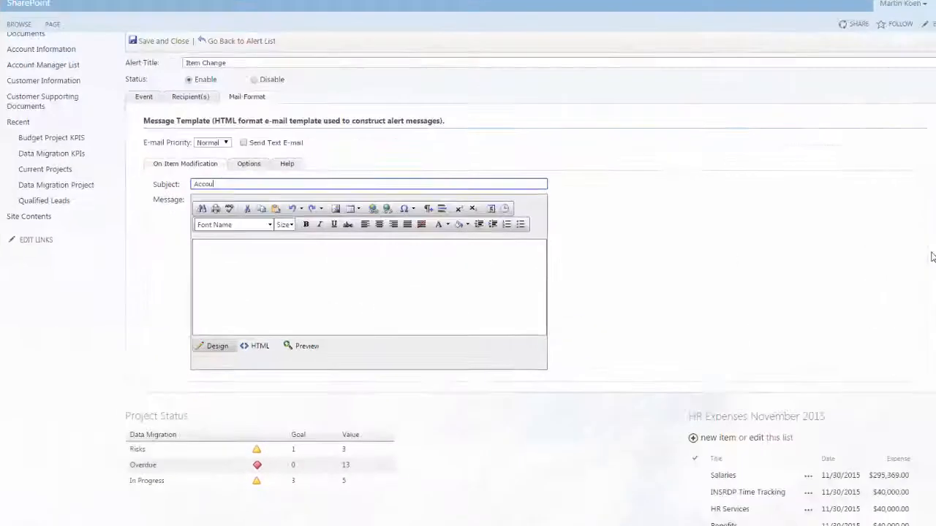
Type 'Account Information C' as the start of the mail template subject.
{"action": "type", "text": "Account Information C"}
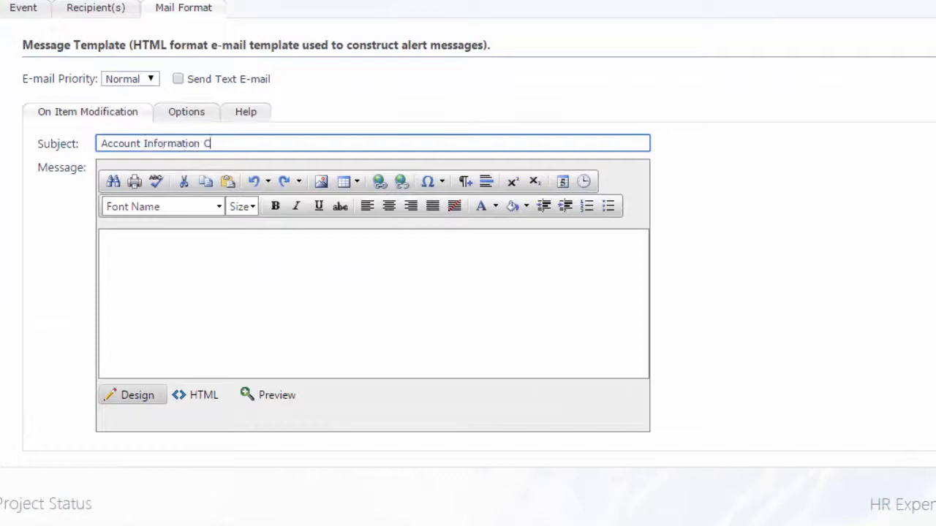
{"action": "left_click", "coordinate": [76, 114]}
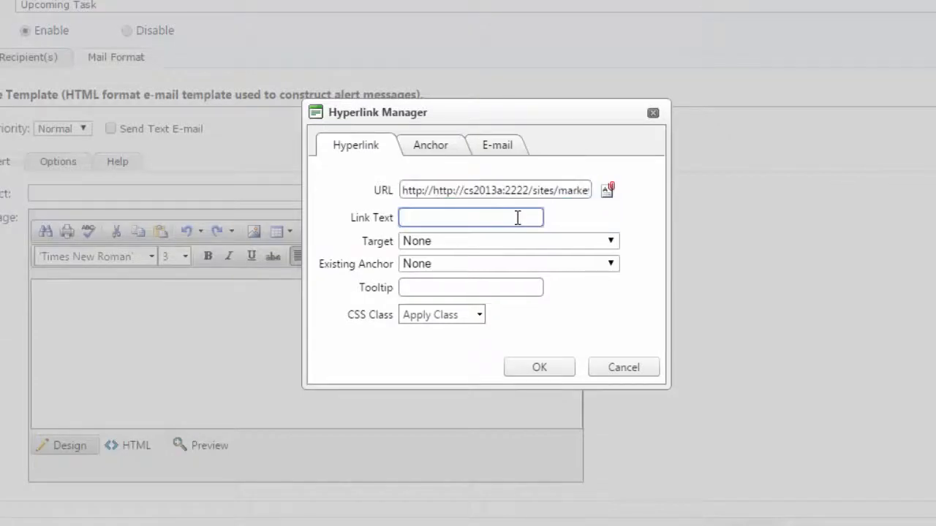
Add a HERE link to the tasks in the message body, opening in a browser window.
{"action": "type", "text": "HERE"}
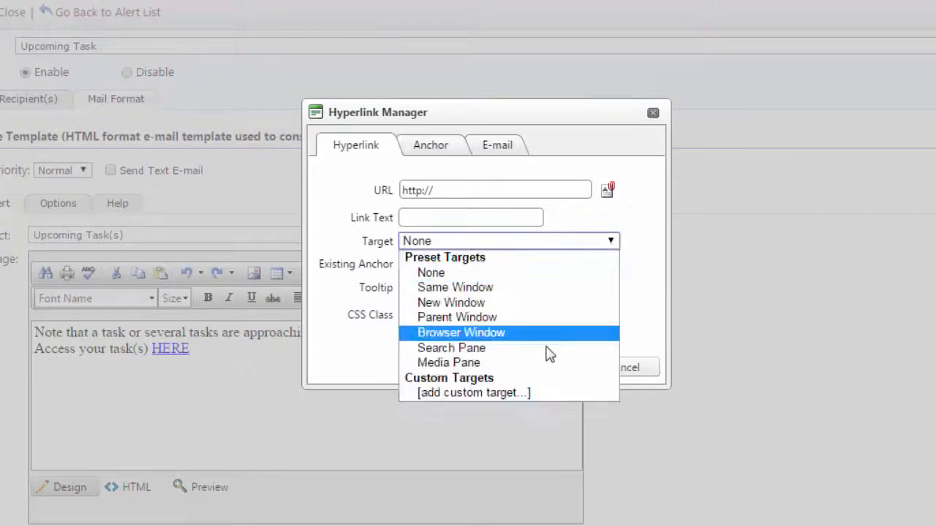
{"action": "left_click", "coordinate": [473, 393]}
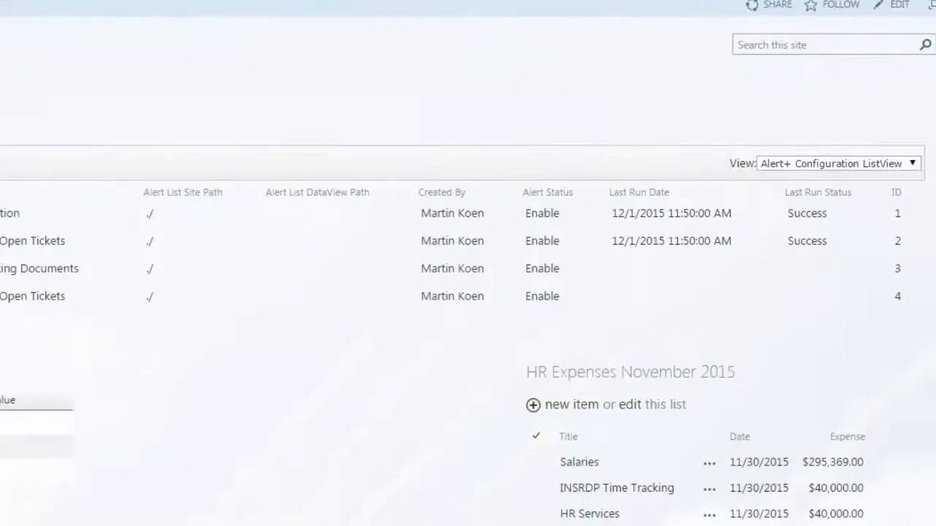
Scroll the alert list to view all four enabled alerts, including Upcoming Task.
{"action": "scroll", "scroll_direction": "left", "scroll_amount": 3}
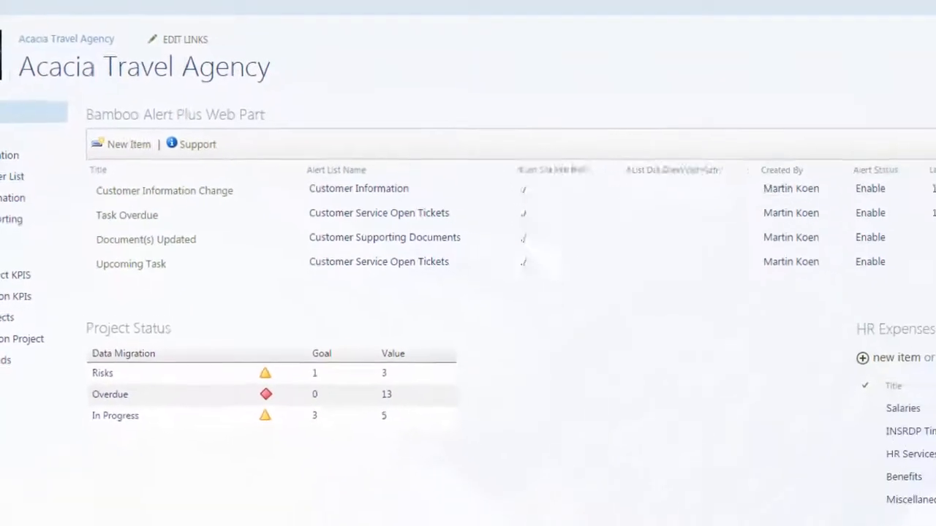
Create a new alert item and pick Customer Information in the 'Which List' dropdown.
{"action": "left_click", "coordinate": [128, 144]}
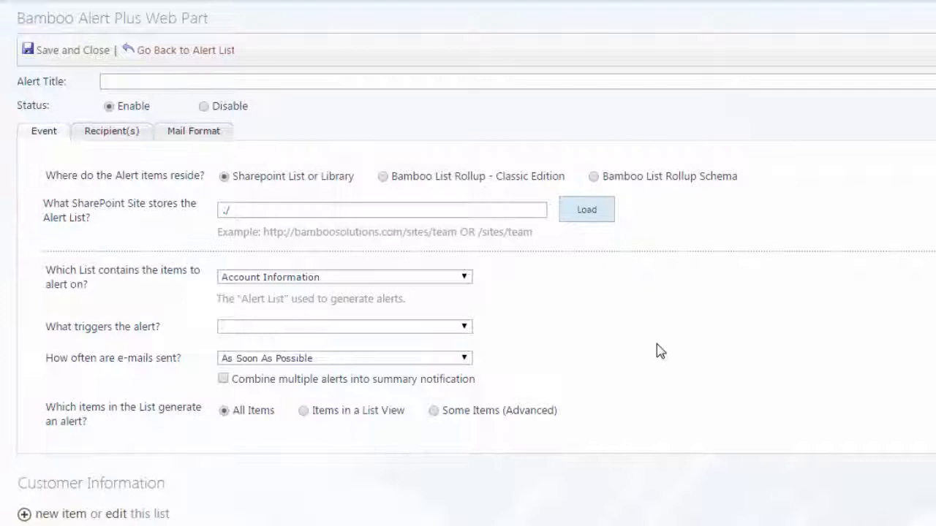
{"action": "left_click", "coordinate": [464, 277]}
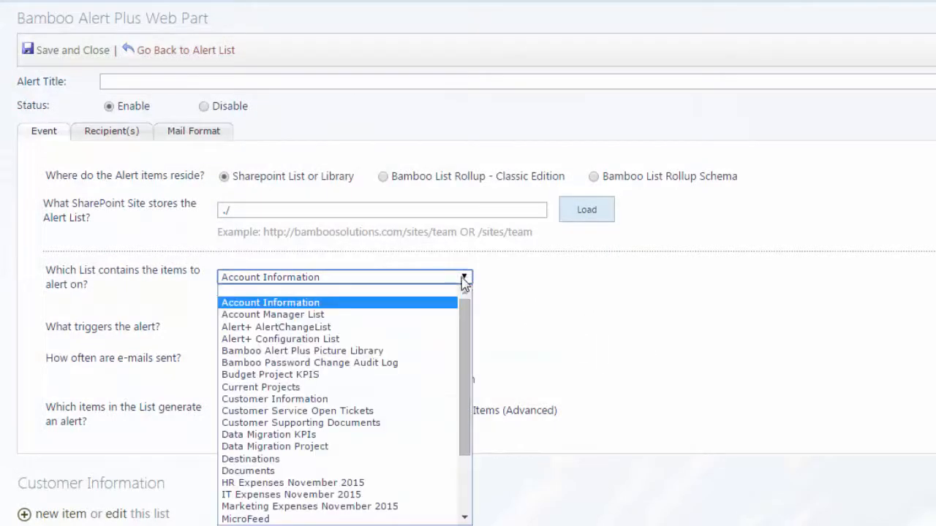
{"action": "left_click", "coordinate": [274, 399]}
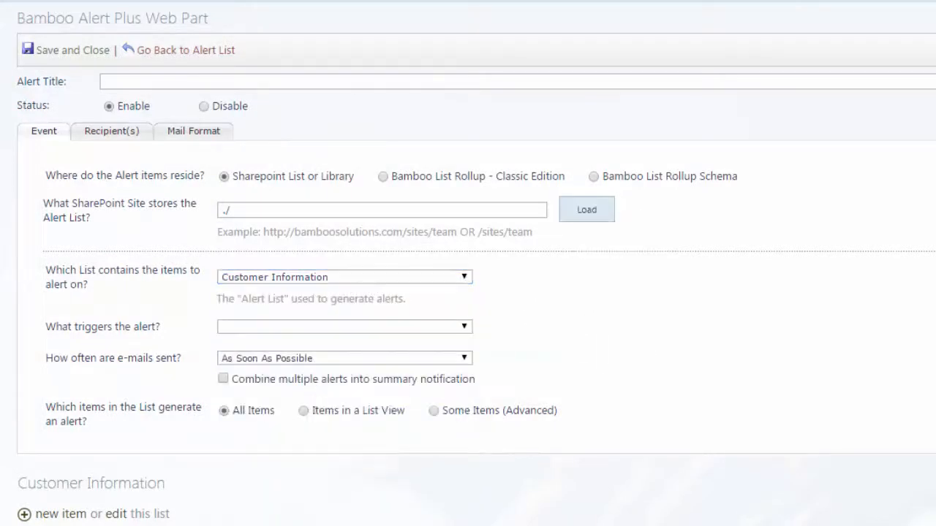